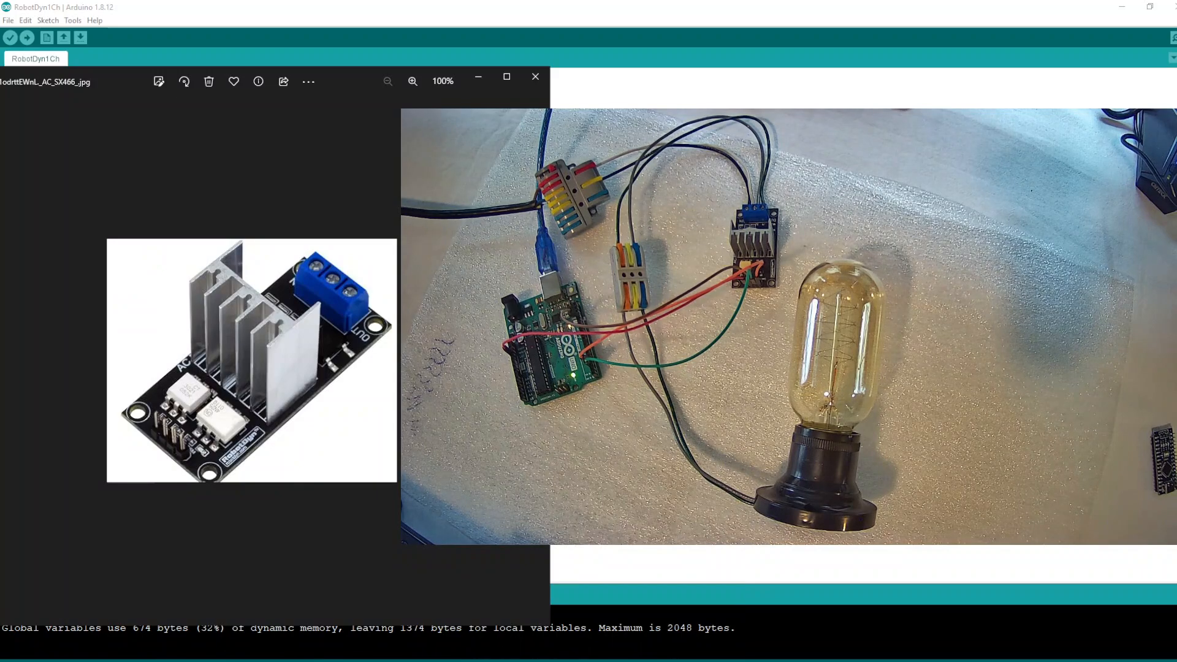
pyautogui.moveTo(191, 442)
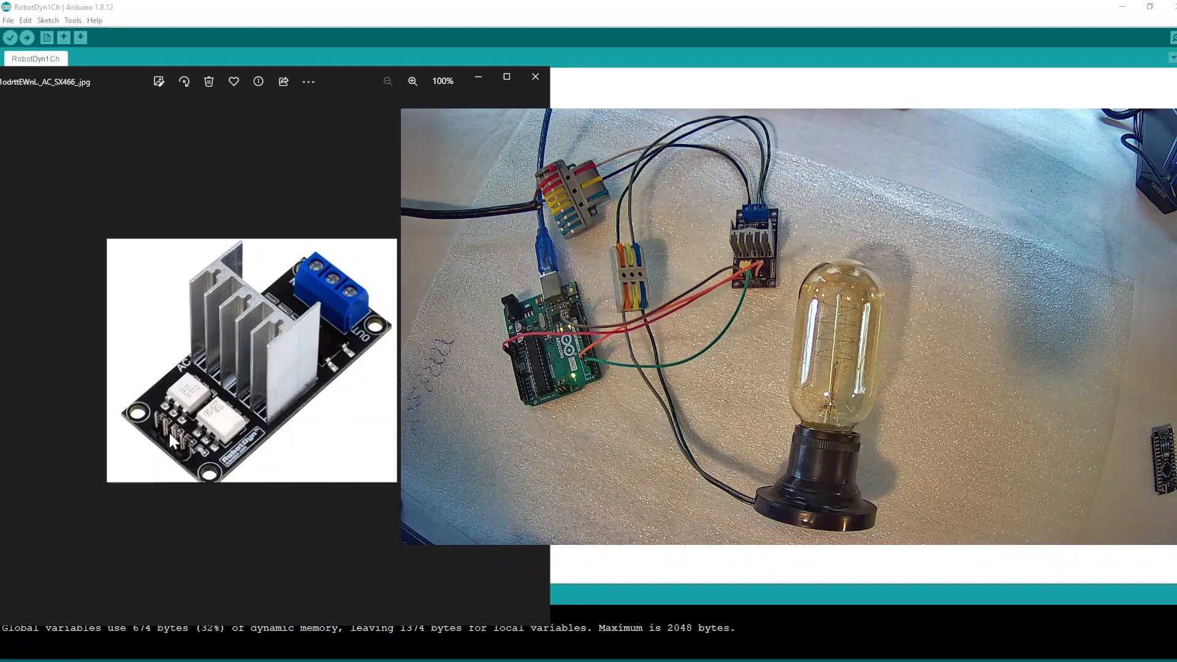
pyautogui.moveTo(330, 290)
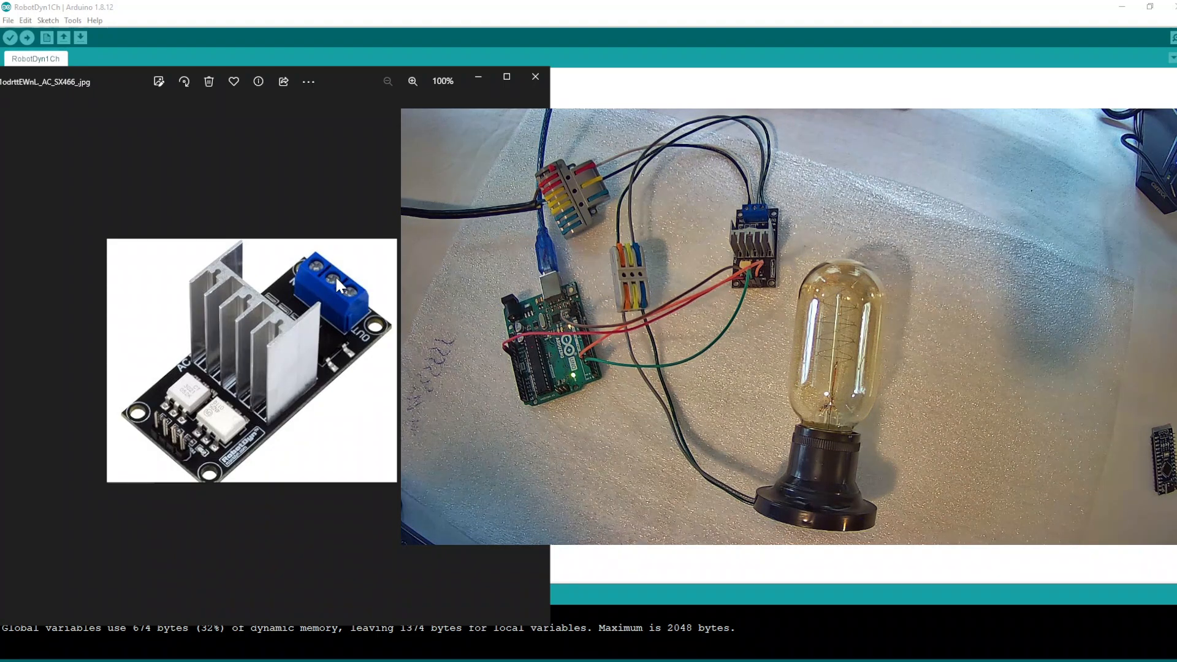
pyautogui.moveTo(364, 314)
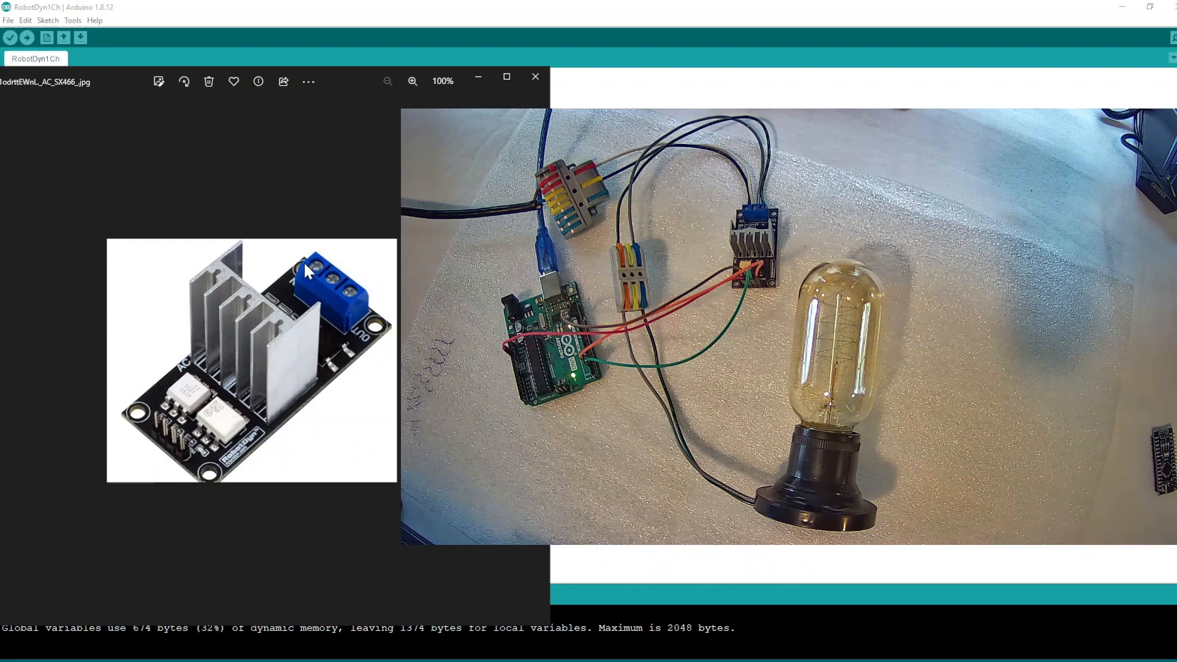
pyautogui.moveTo(326, 346)
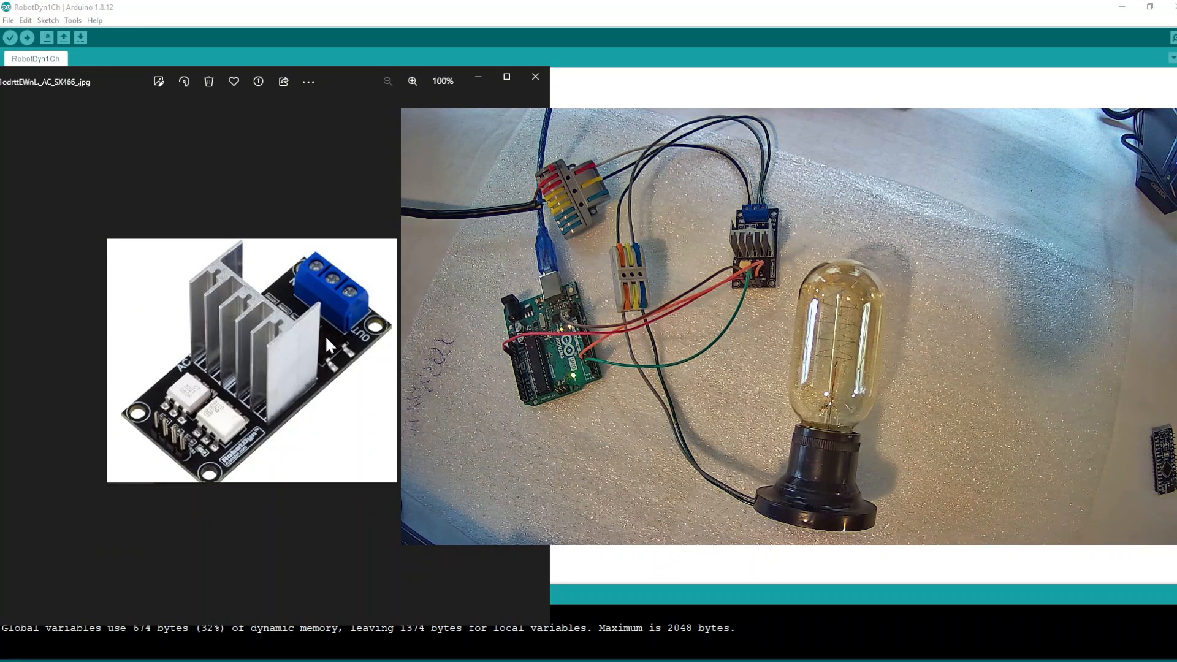
pyautogui.moveTo(328, 304)
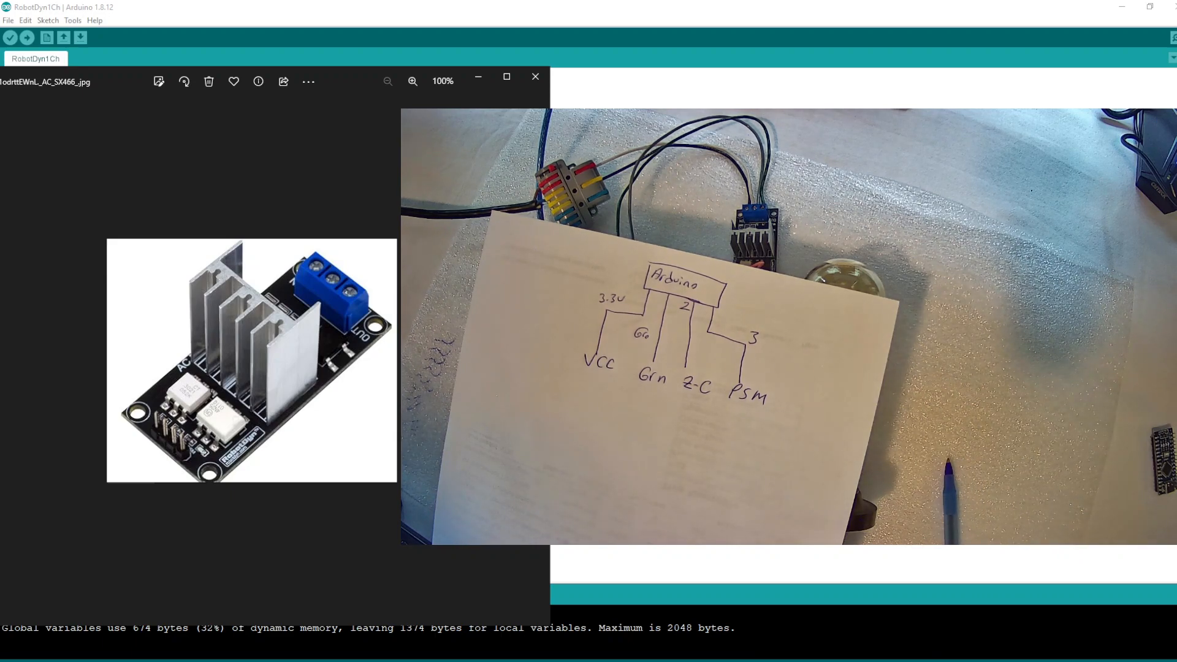
# Close the dimmer module photo to reveal the full RobotDyn dimmer test sketch
pyautogui.click(534, 76)
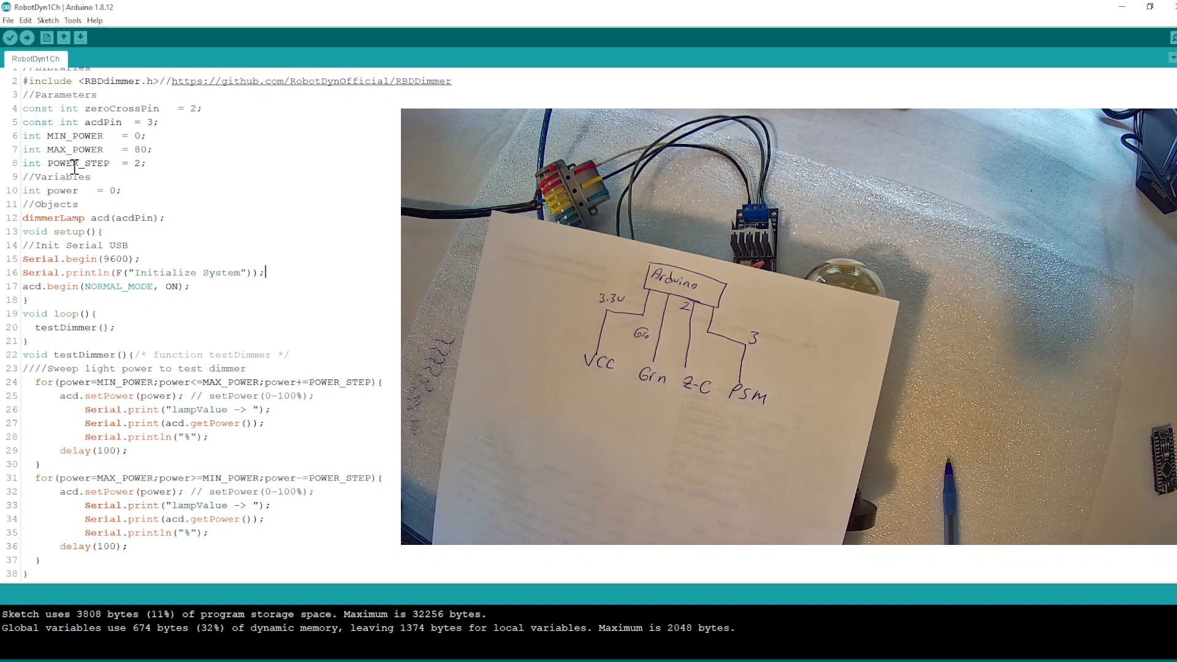
pyautogui.doubleClick(136, 163)
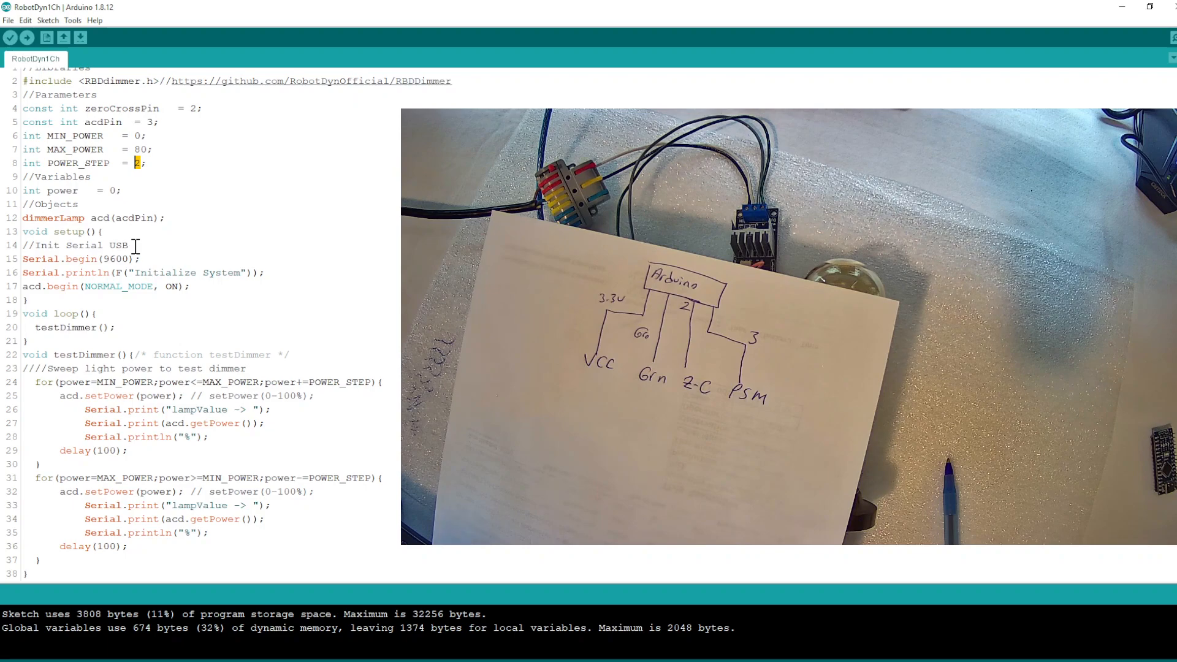
pyautogui.moveTo(149, 270)
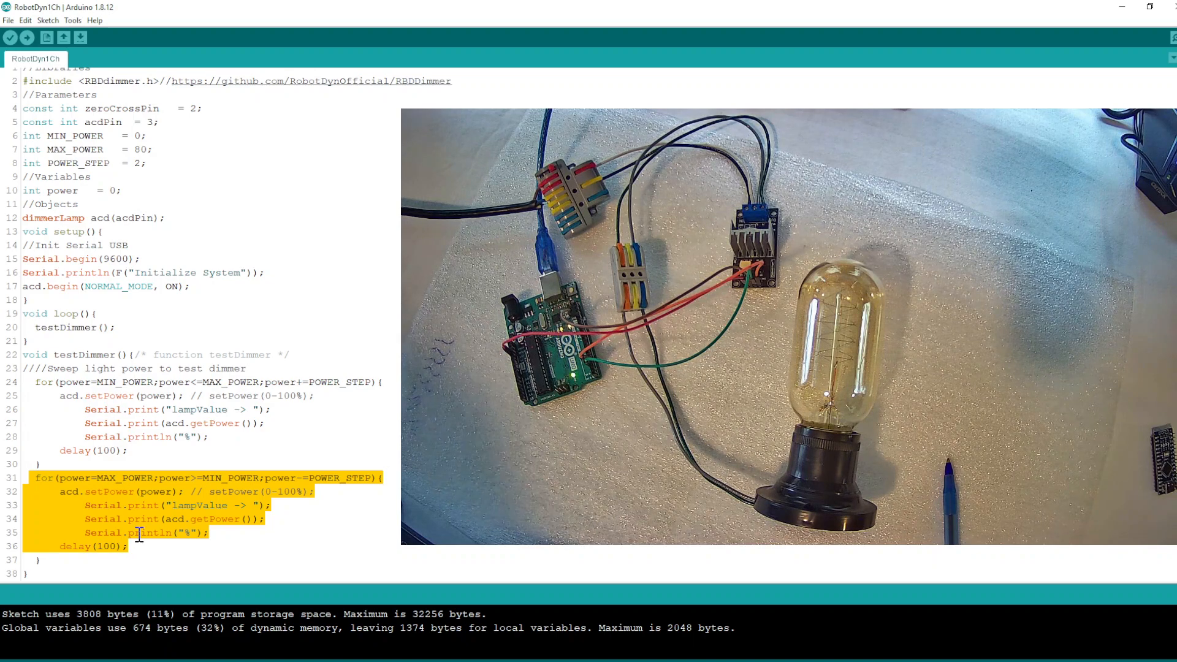
pyautogui.click(106, 450)
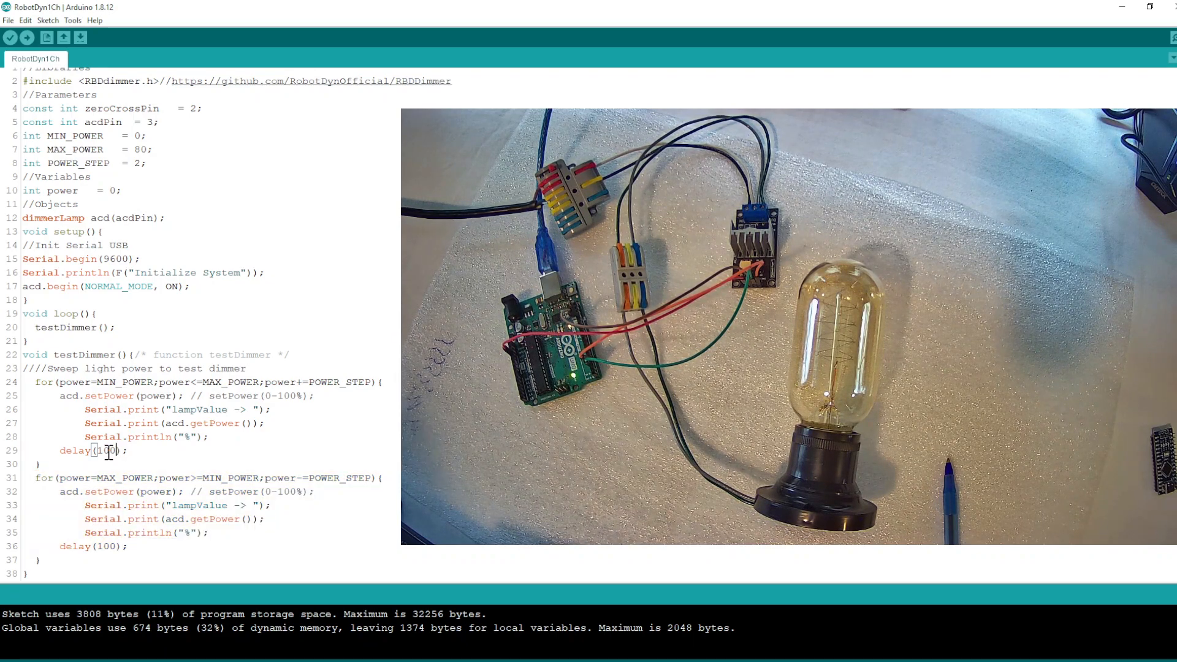
pyautogui.click(127, 450)
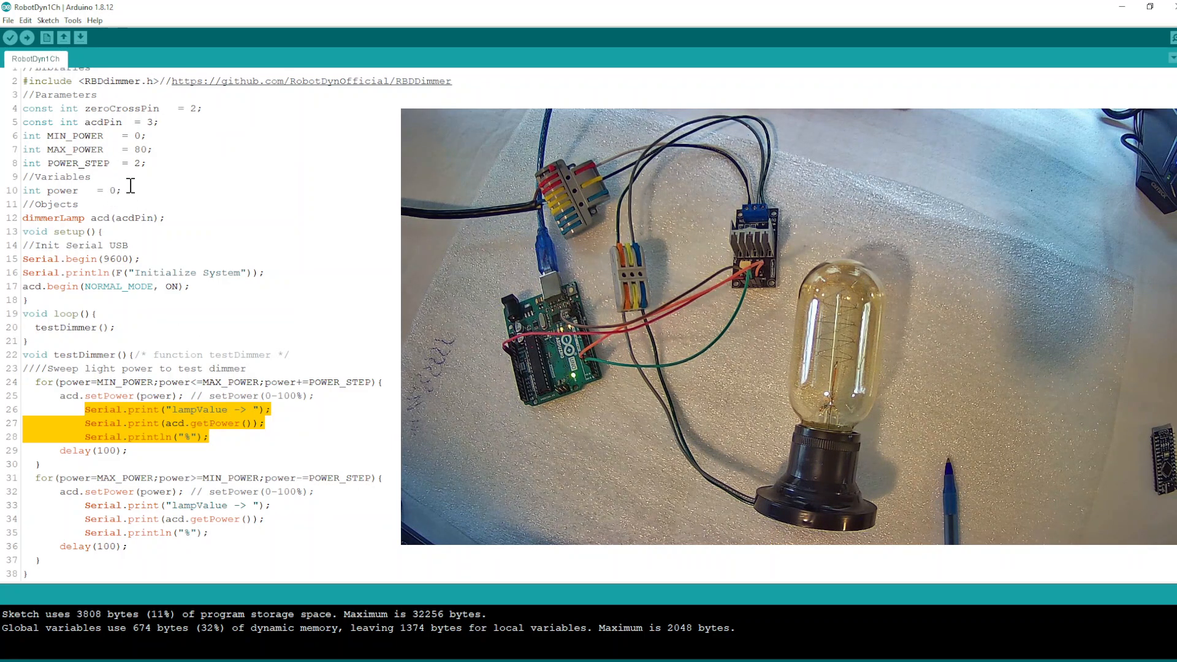
# Set both sweep delays to 200 ms and POWER_STEP to 1, then check board and port under Tools
pyautogui.click(174, 504)
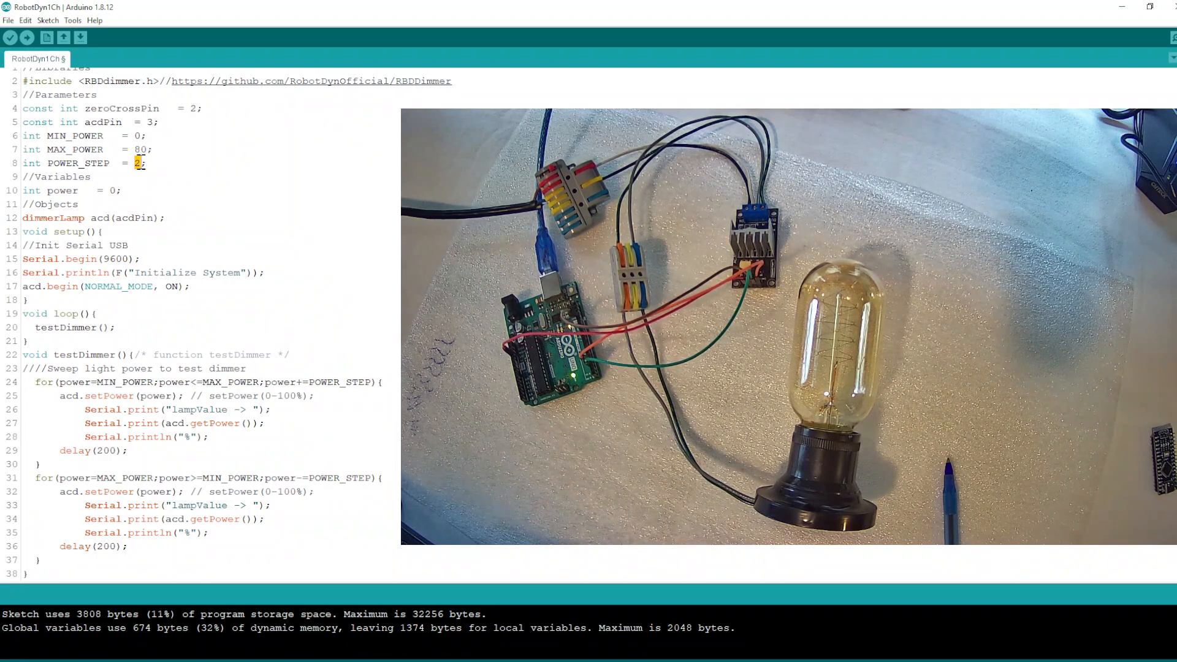
pyautogui.click(10, 38)
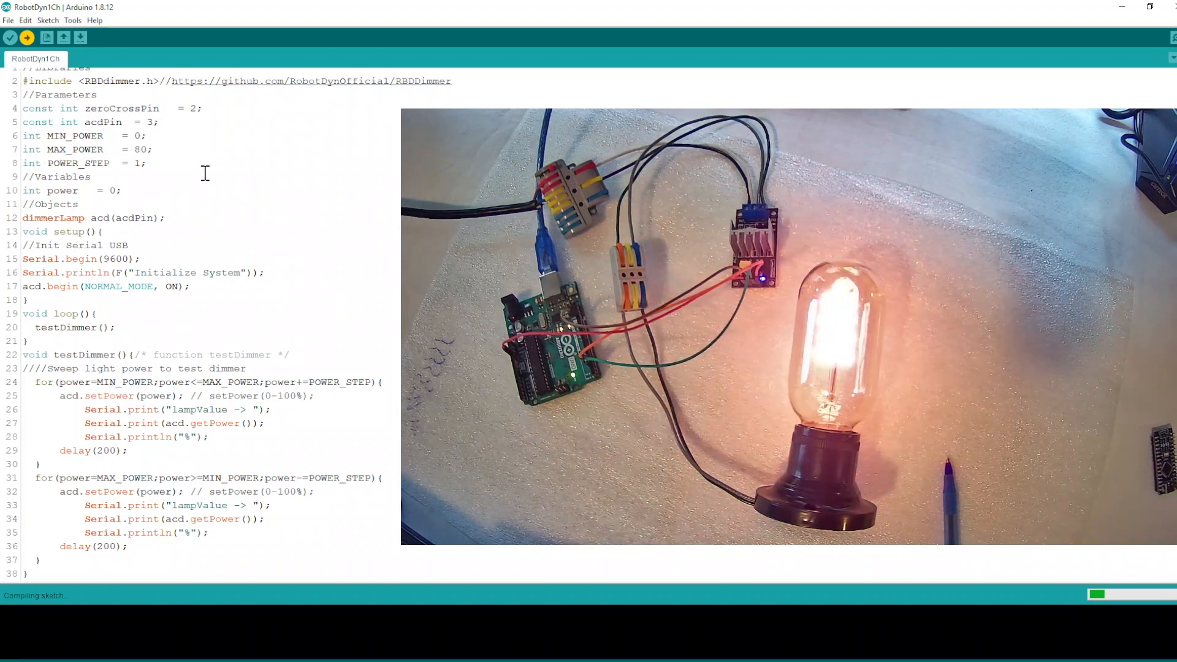
pyautogui.click(73, 20)
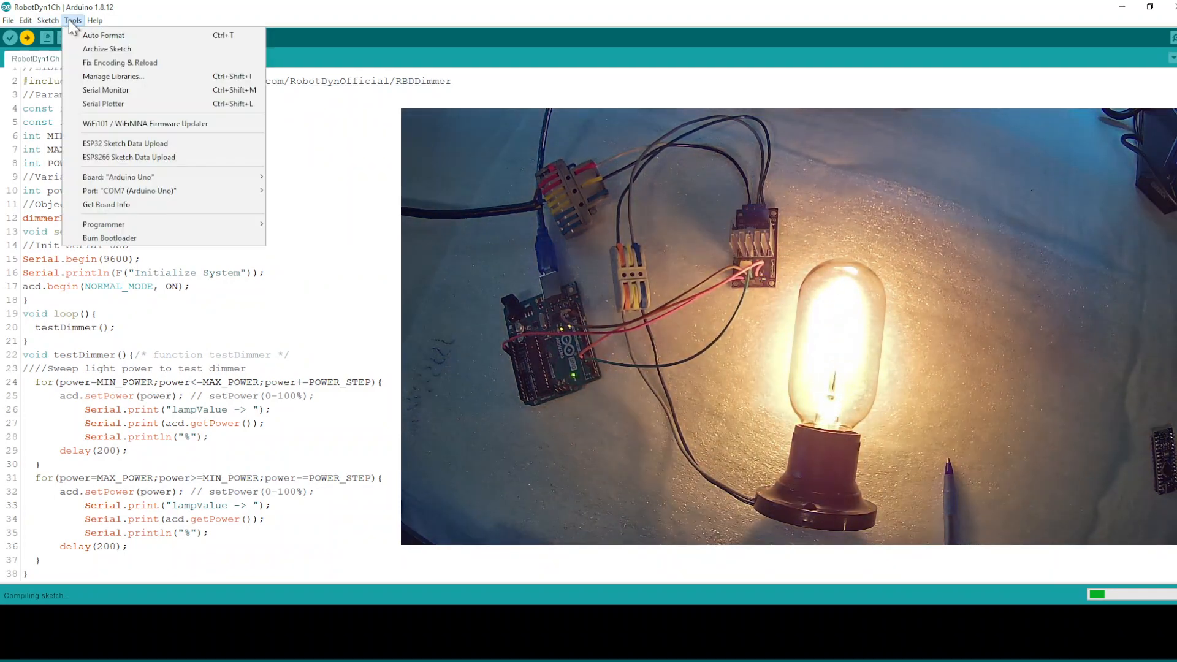